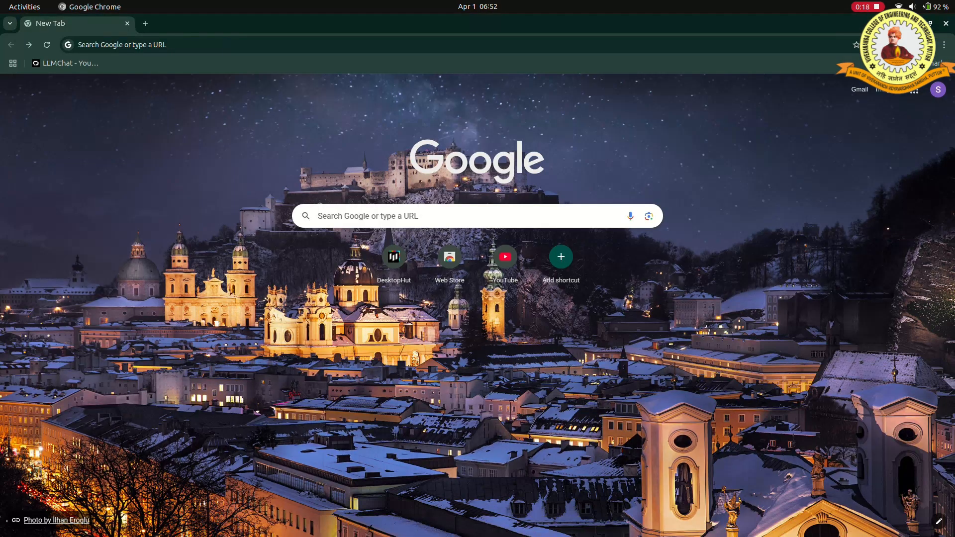
- Search Google for 'katalon recorder extension' using the search suggestion
left_click(457, 215)
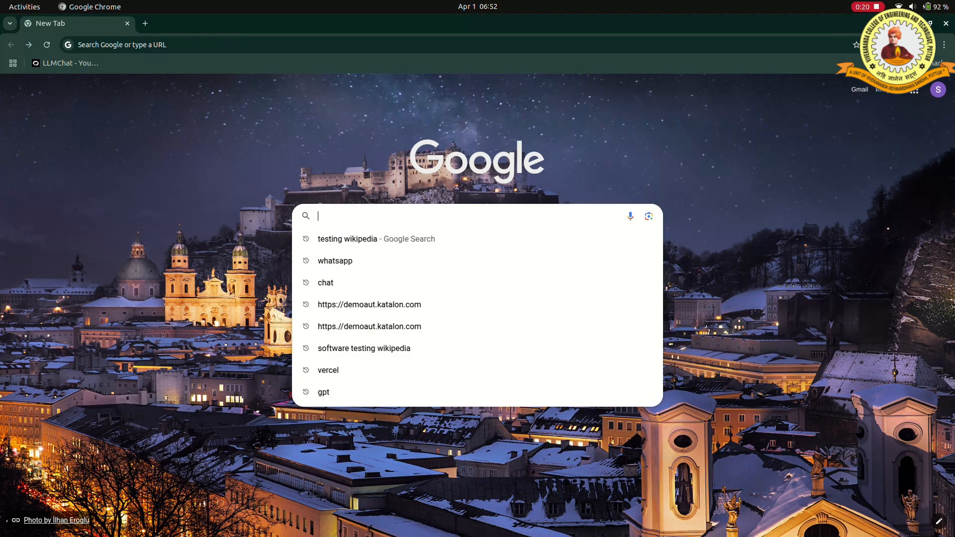
type("kta")
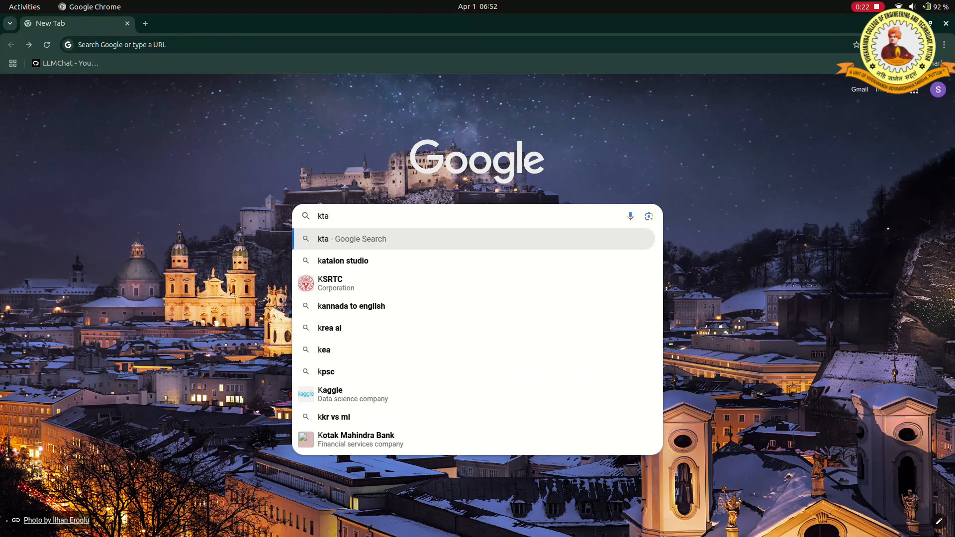
type("ar")
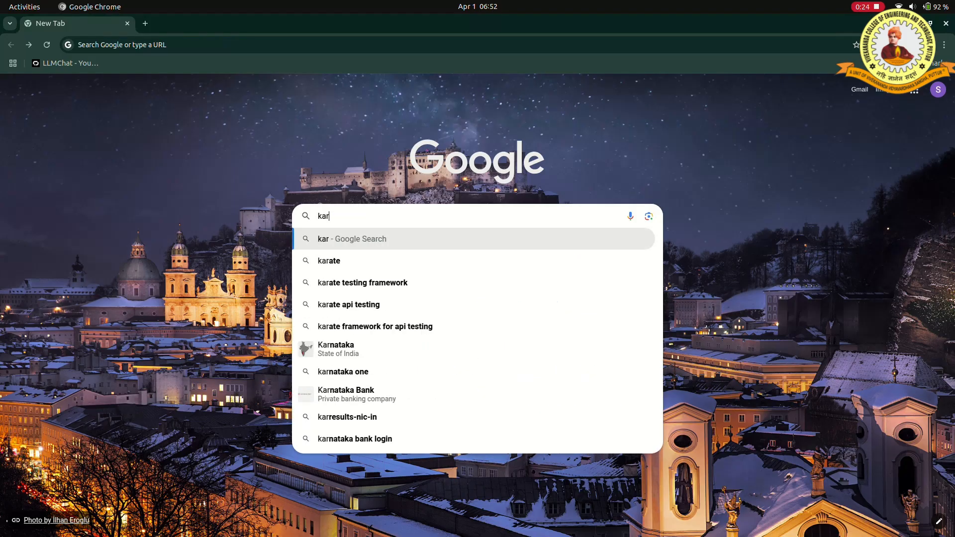
type("atalon record")
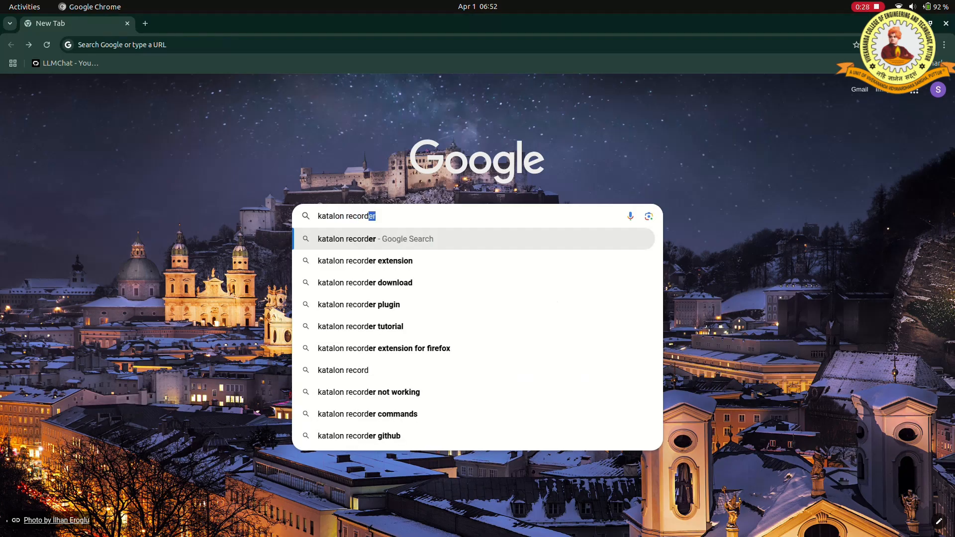
left_click(364, 261)
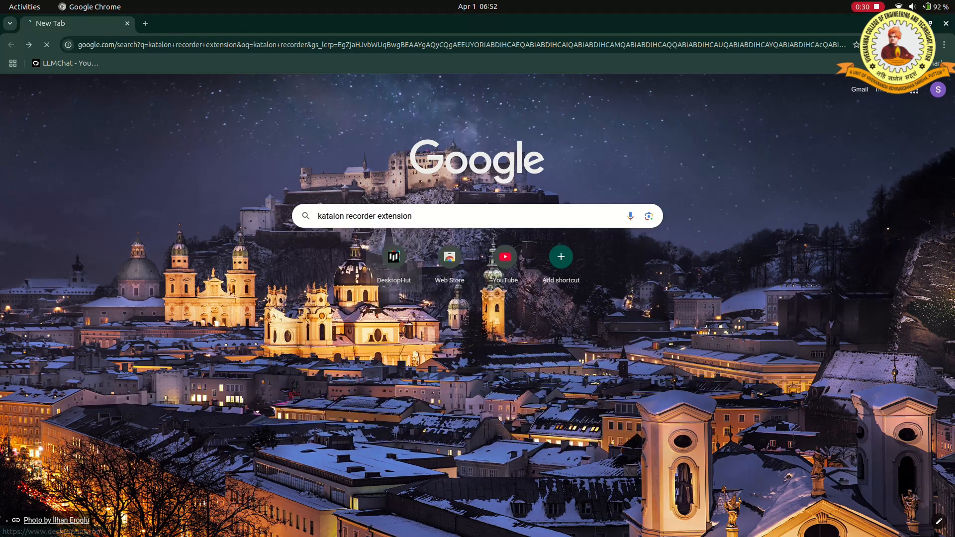
key("Enter")
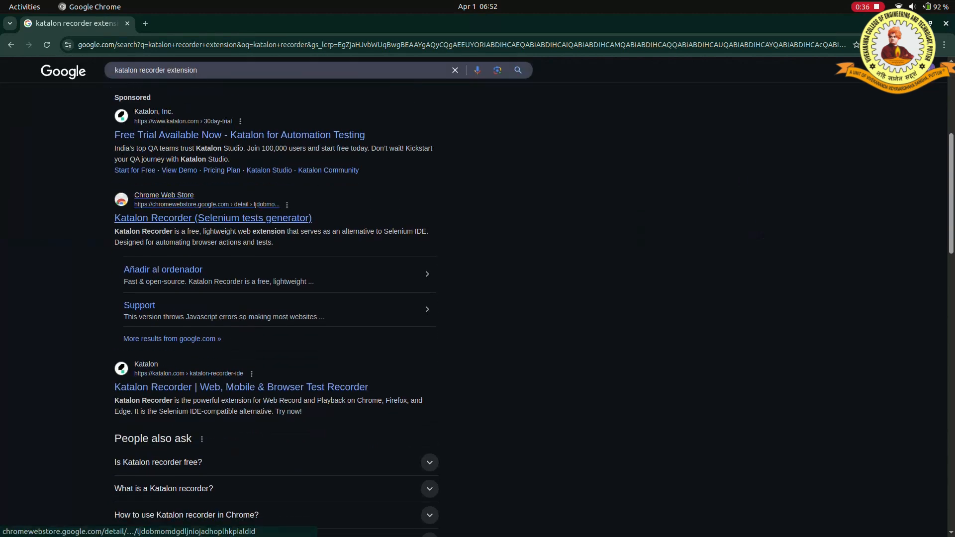
- Open the Katalon Recorder Chrome Web Store listing and add the extension to Chrome
left_click(213, 218)
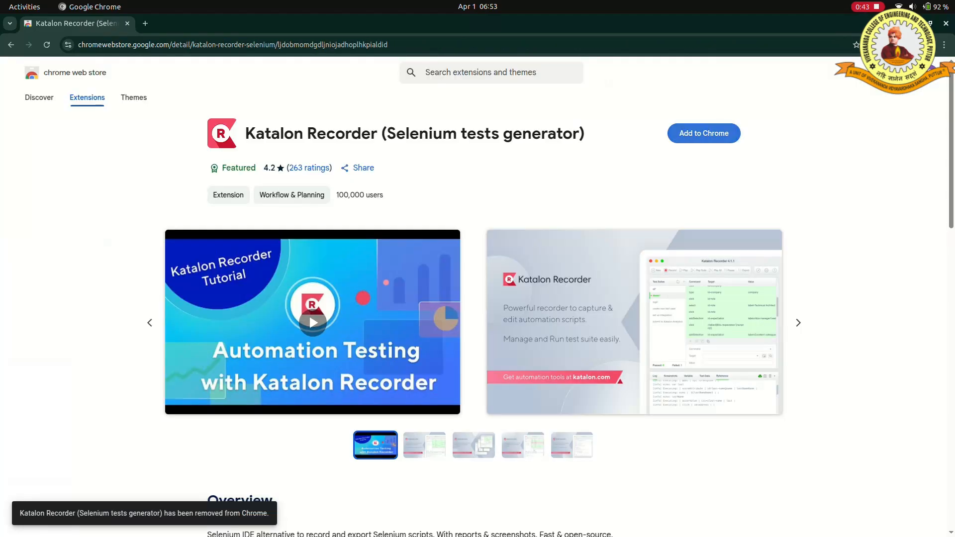
left_click(704, 133)
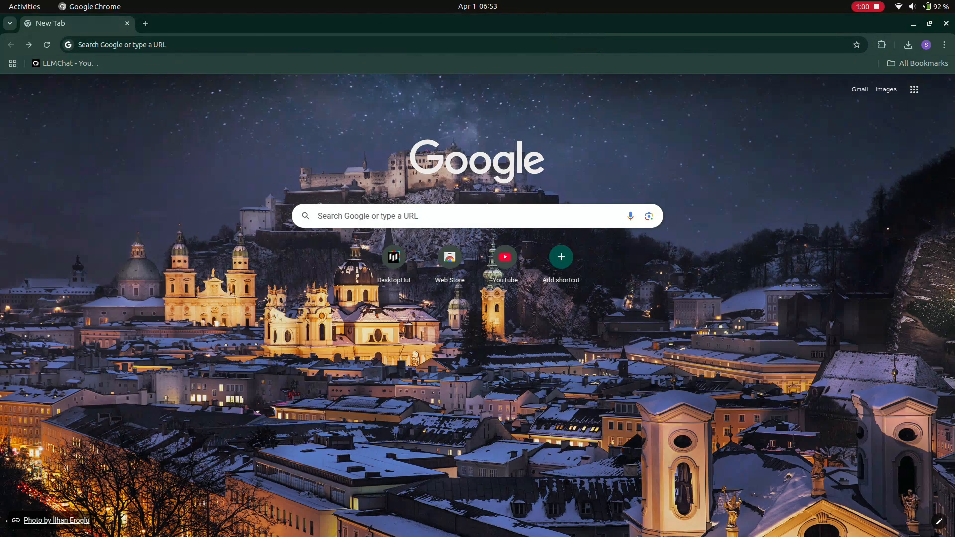
- Launch Katalon Recorder, skip the welcome tour and dismiss the tooltip
left_click(881, 45)
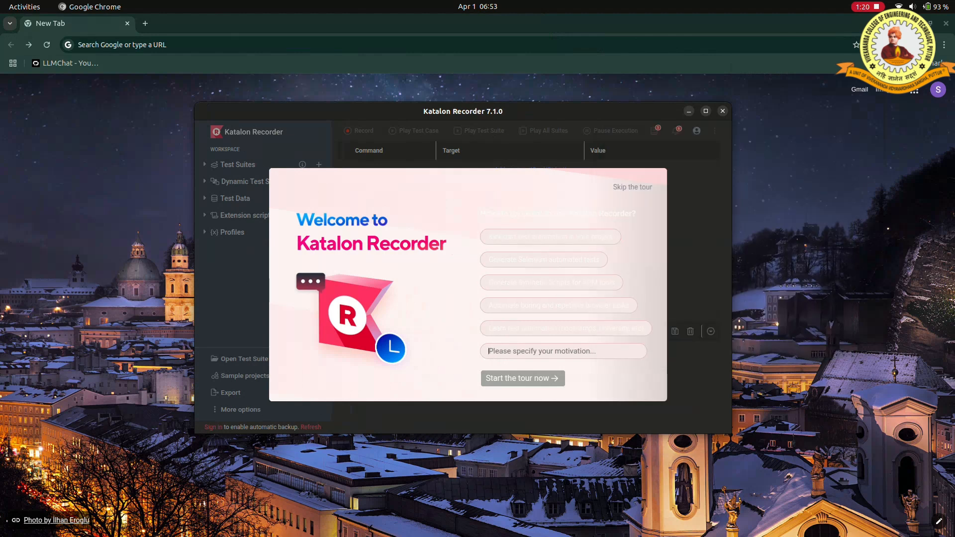
left_click(632, 187)
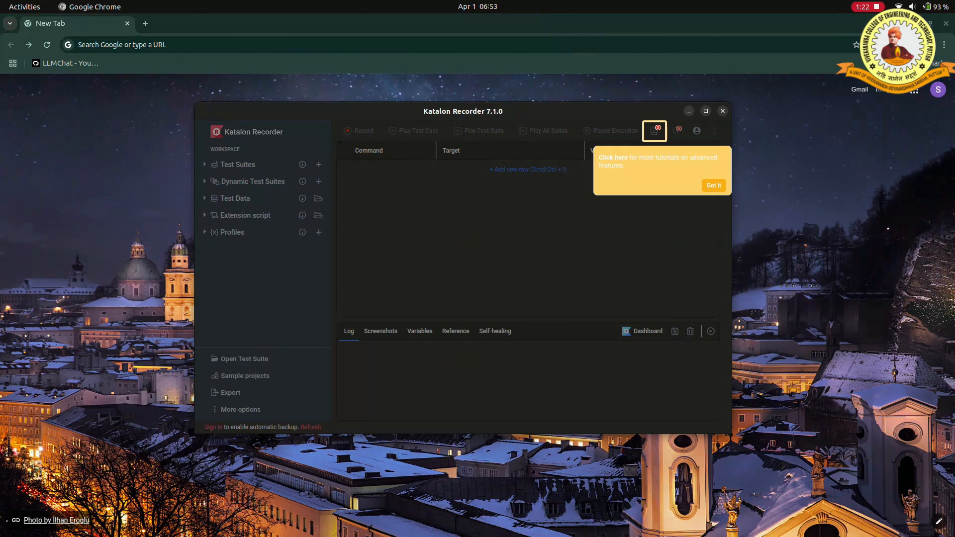
left_click(714, 185)
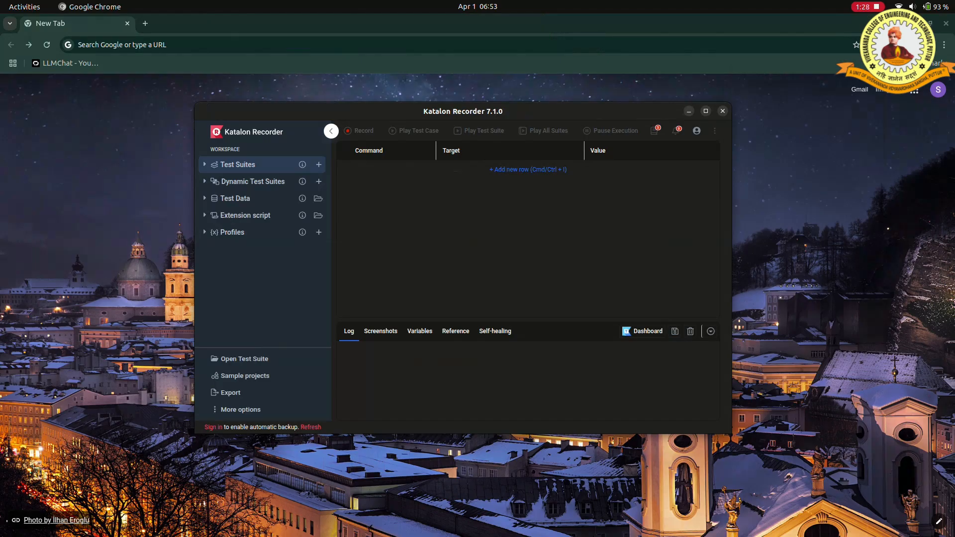
mouse_move(303, 165)
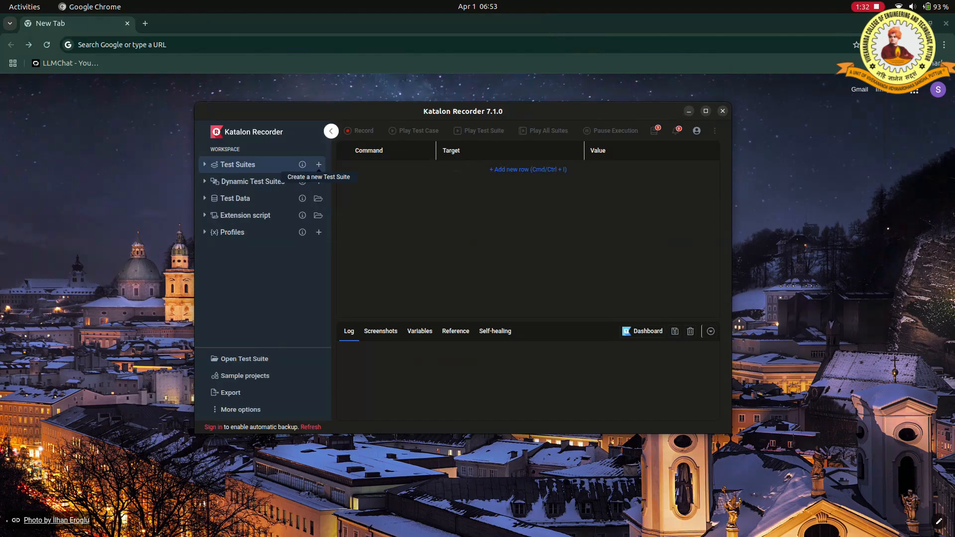
- Add a new test suite and select its test1 test case
left_click(318, 164)
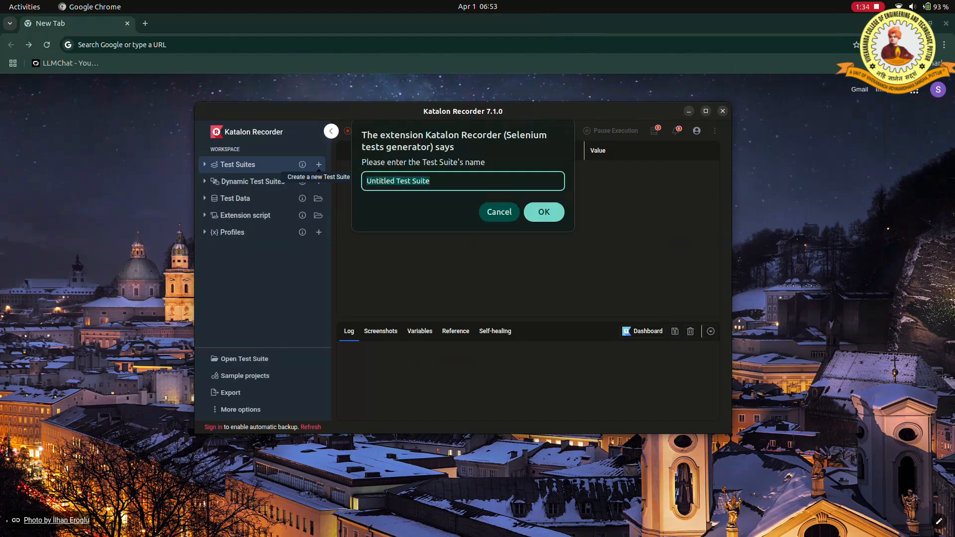
left_click(542, 212)
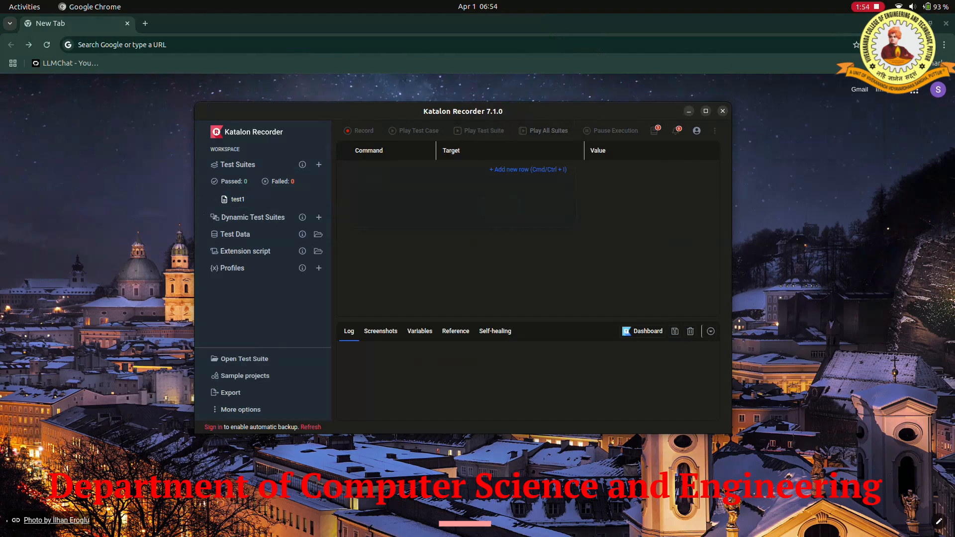
left_click(359, 130)
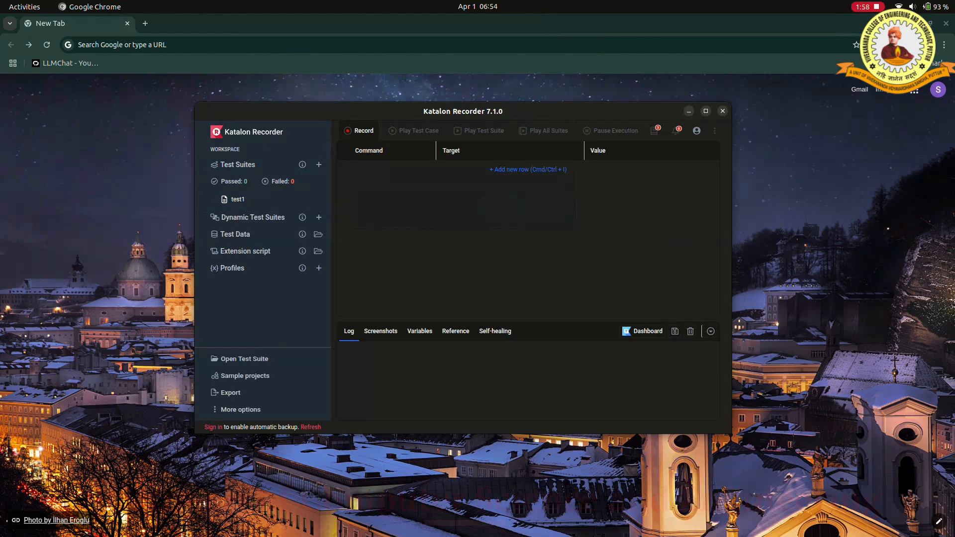
left_click(360, 130)
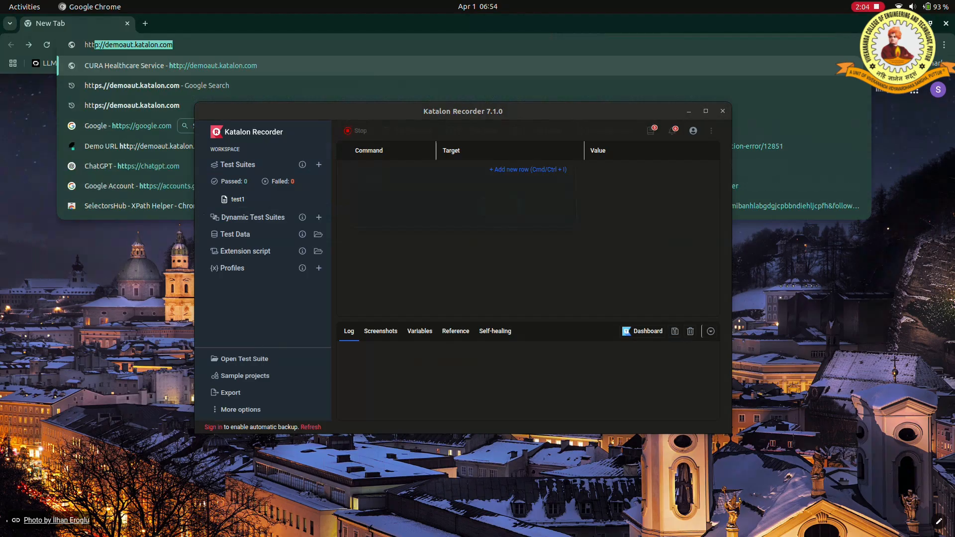
type("http://d")
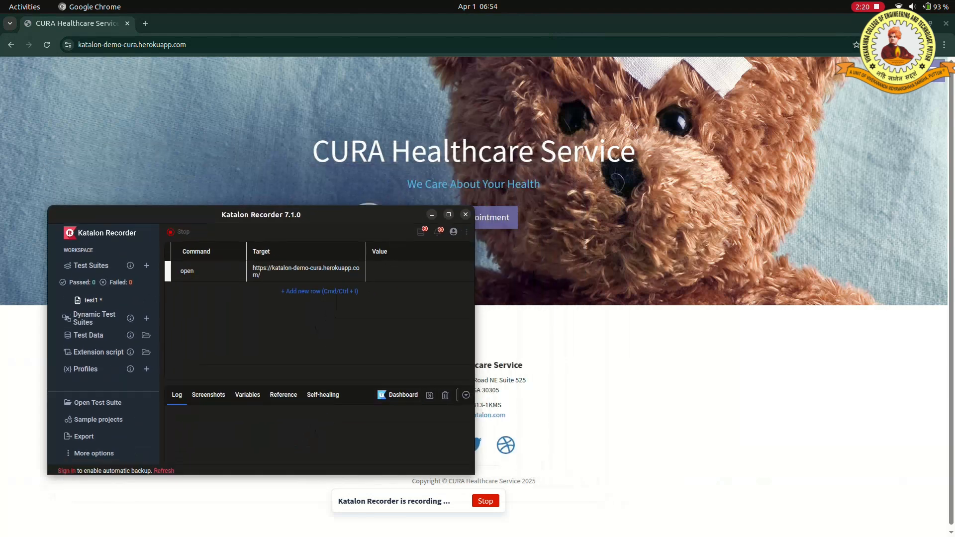
- Record a CURA login via Make Appointment with username 'user' and the password
left_click_drag(261, 215, 168, 106)
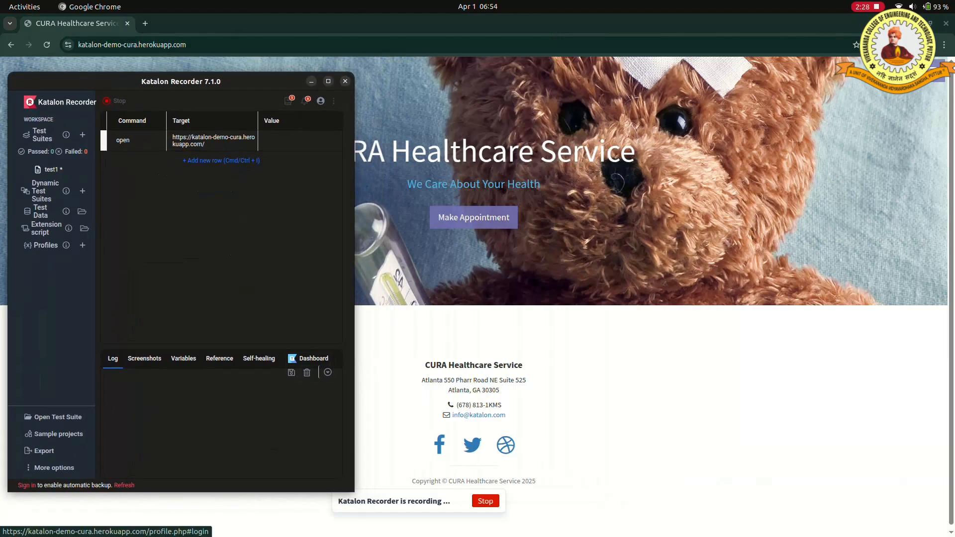
left_click(473, 218)
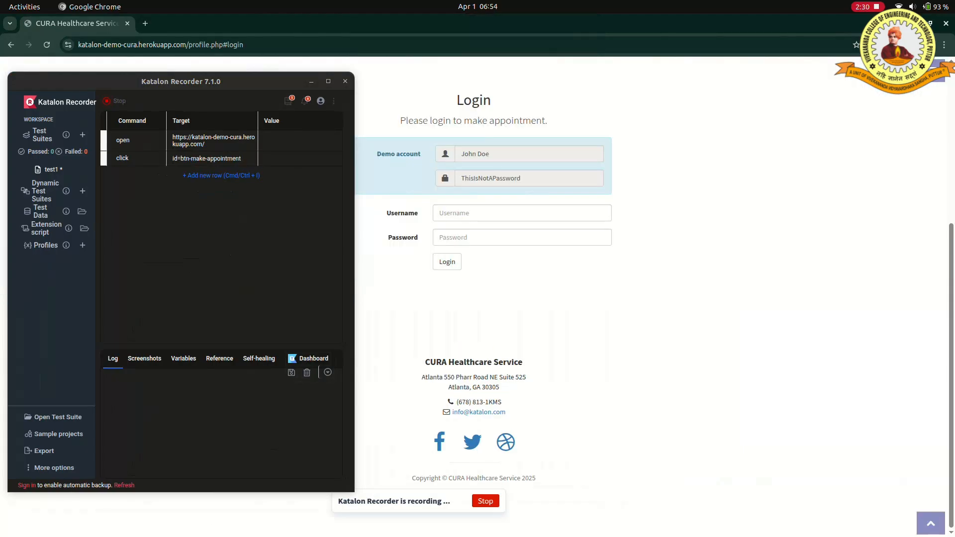
left_click(521, 212)
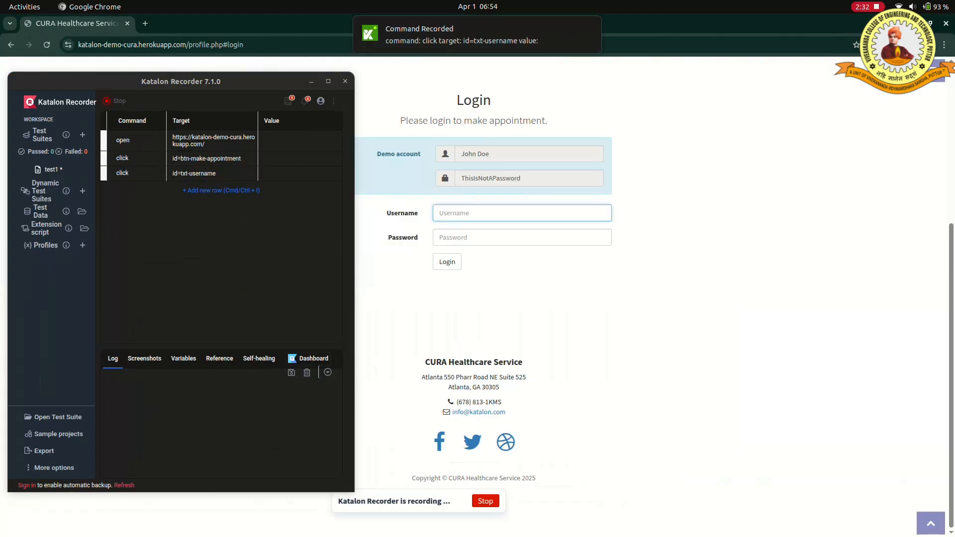
type("user")
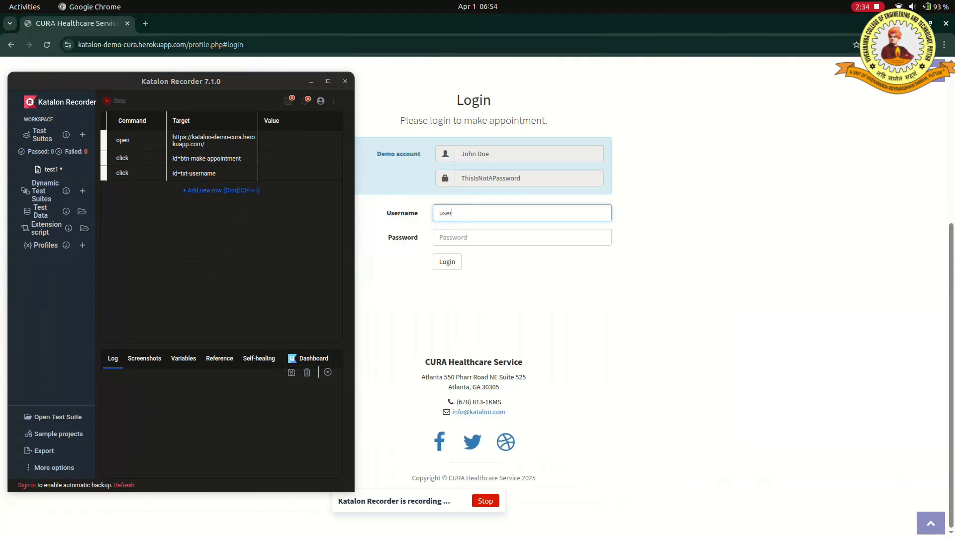
left_click(521, 237)
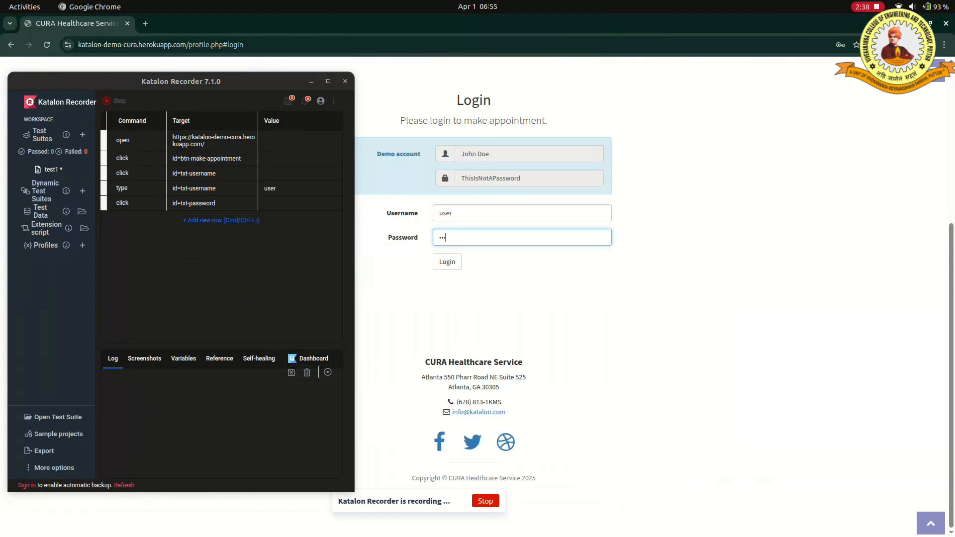
type("password")
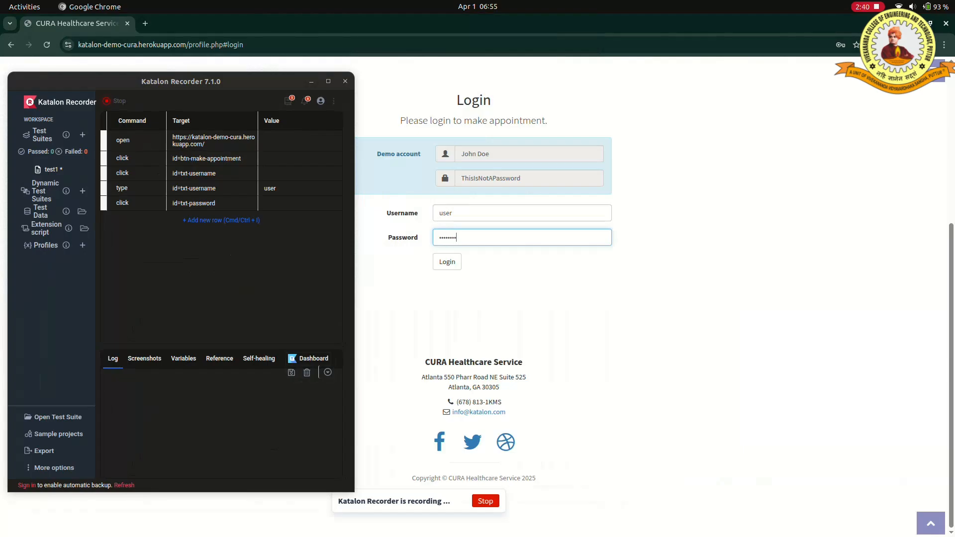
left_click(447, 261)
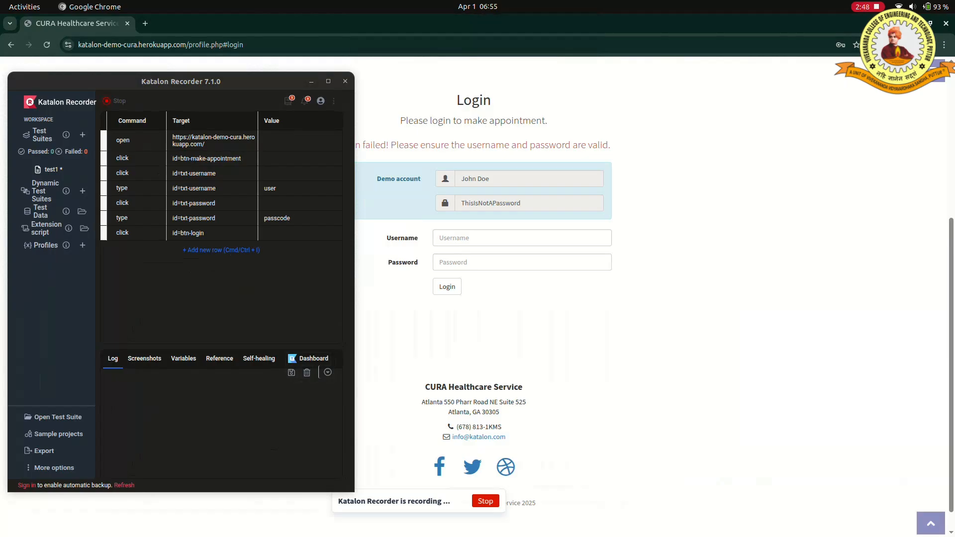
- Record returning Home through the site menu, then move the recorder window right
left_click(838, 69)
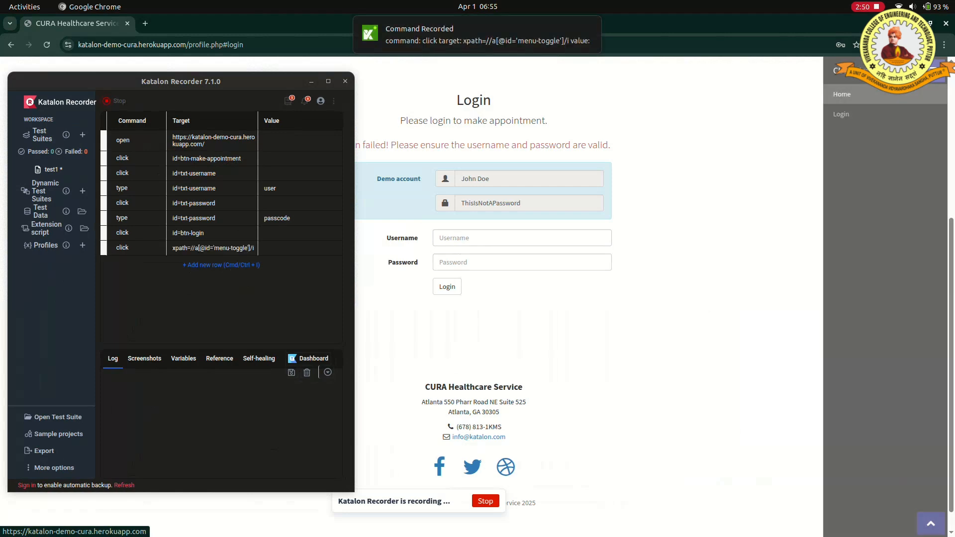
left_click(842, 94)
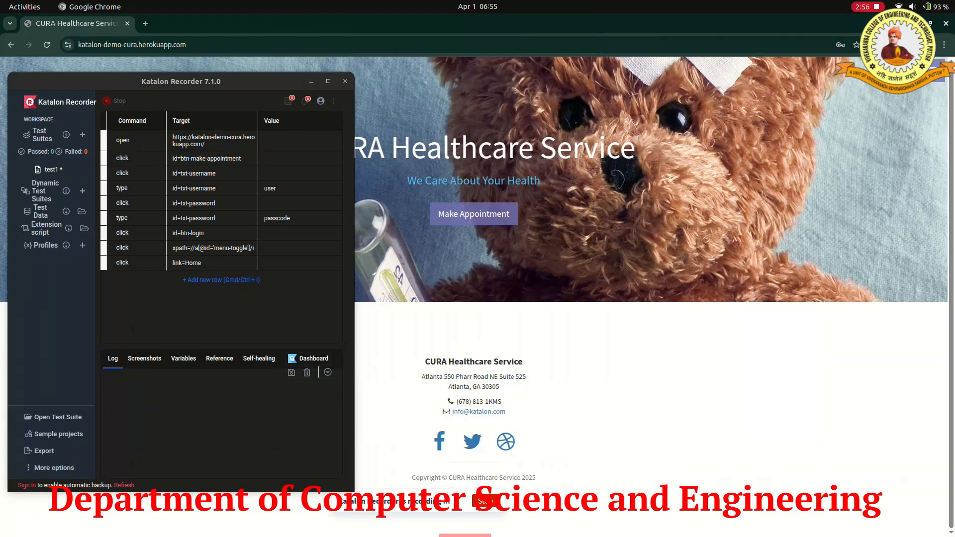
left_click_drag(181, 81, 503, 103)
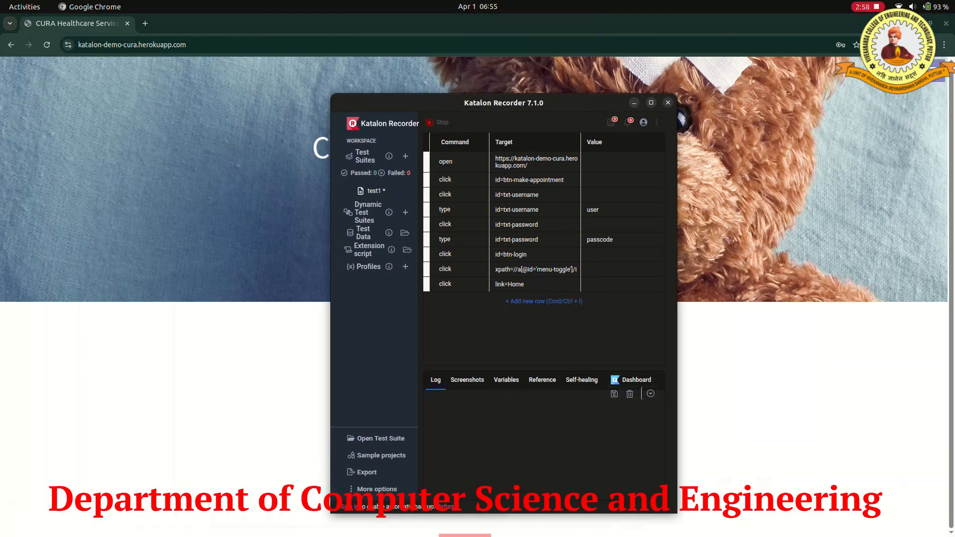
left_click_drag(503, 102, 770, 104)
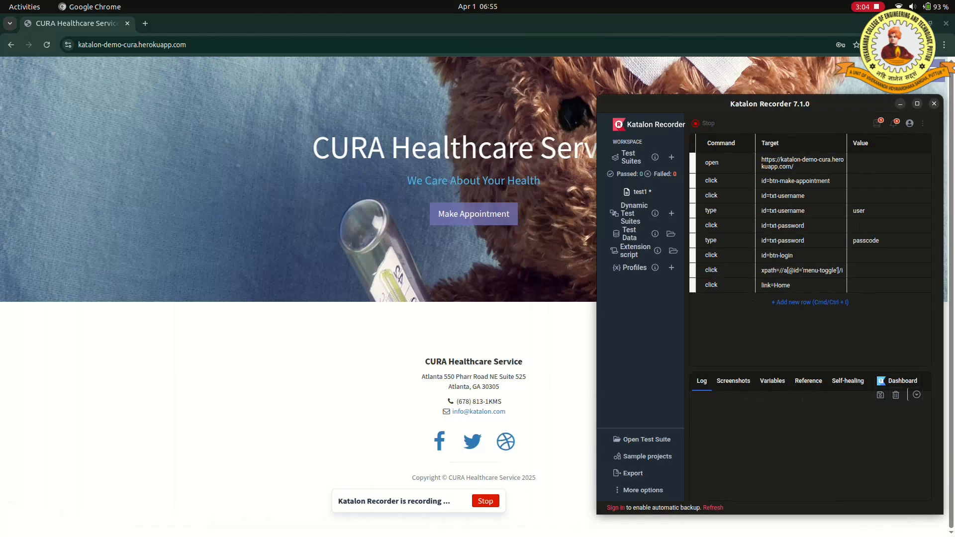
- Stop recording to keep the captured login steps in the untitled test case
left_click(706, 123)
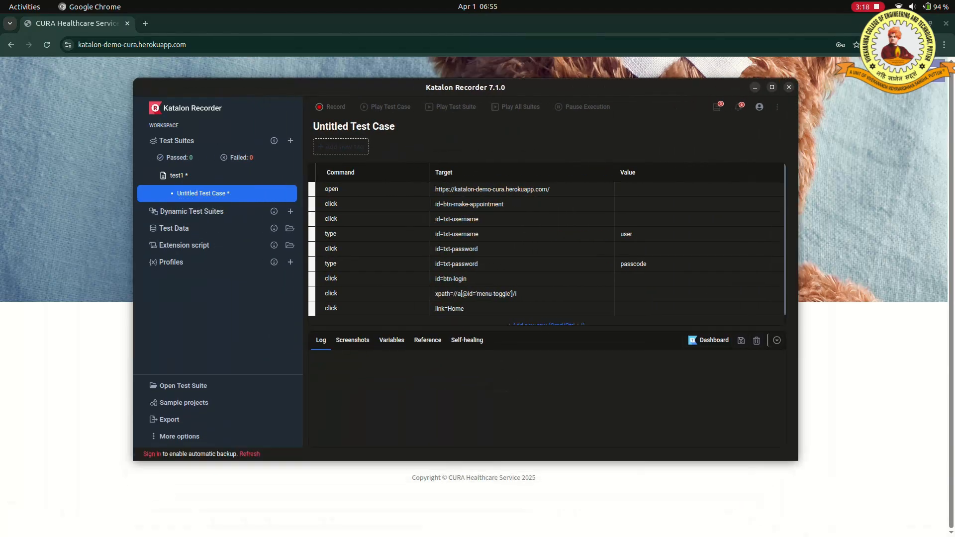
- Play the untitled test case, close the sample projects popup, and edit the username step's target
left_click(331, 106)
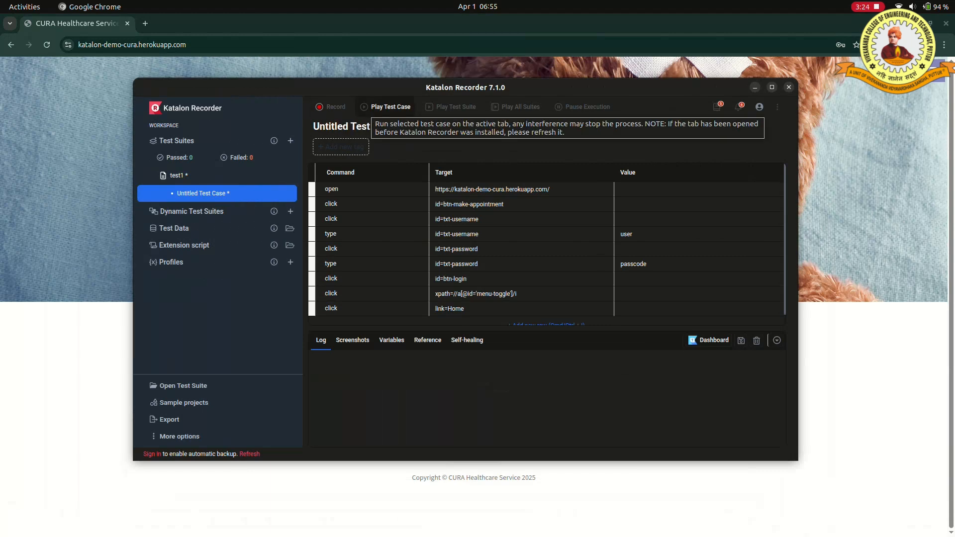
left_click(385, 107)
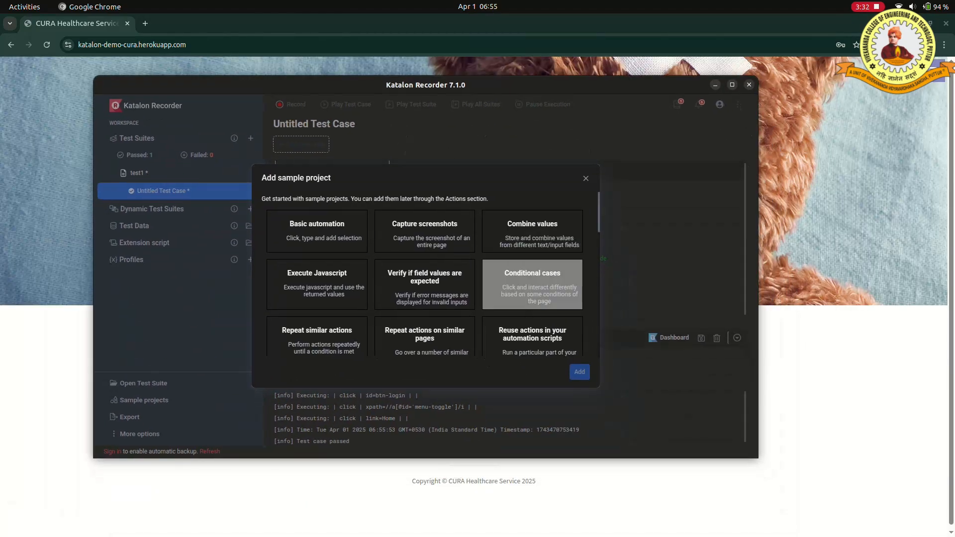
left_click(584, 178)
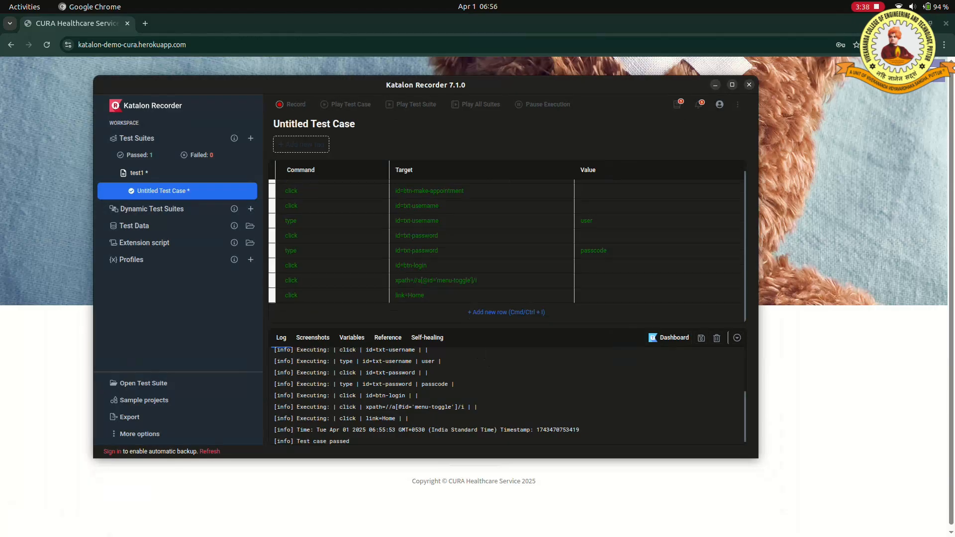
left_click(481, 206)
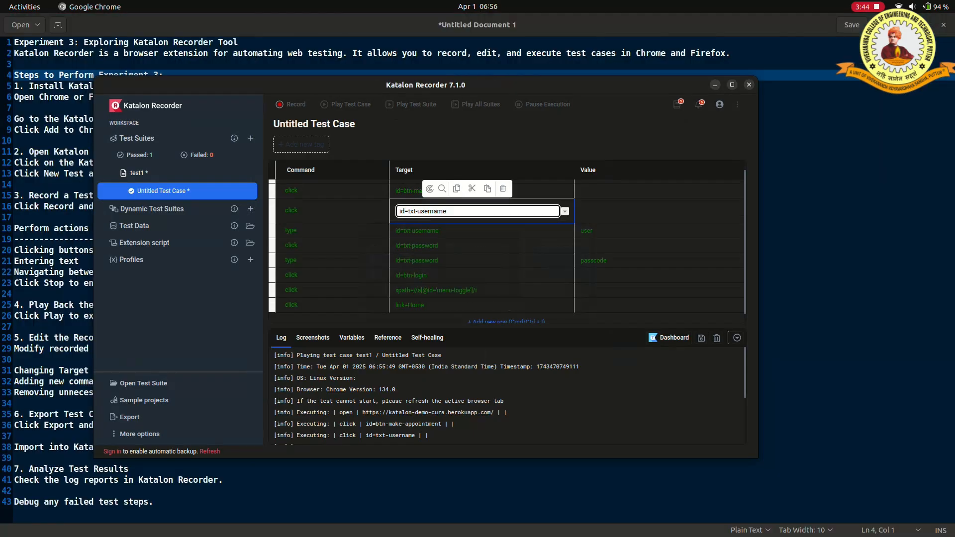
- Type the note 'lets try editting....!' on line 34 in Text Editor
double_click(256, 53)
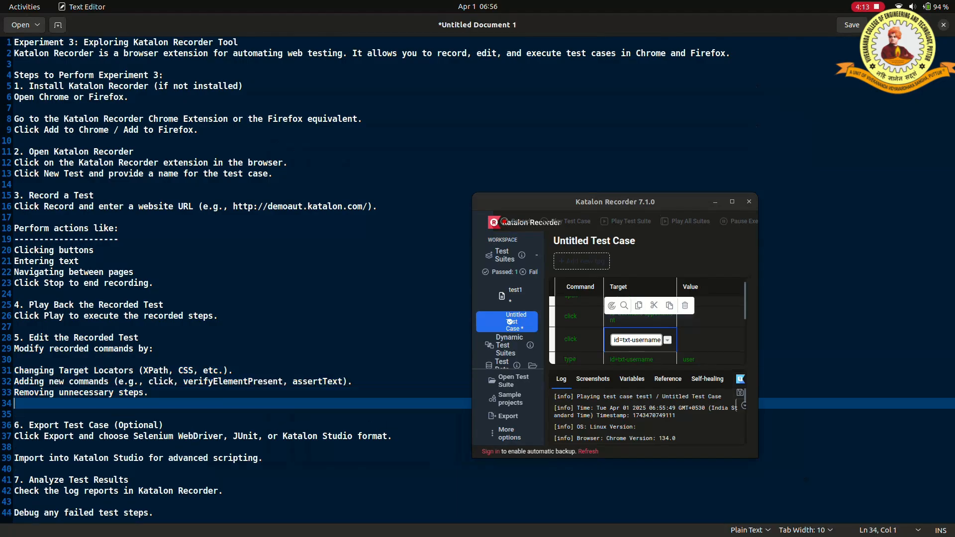
type("lets try")
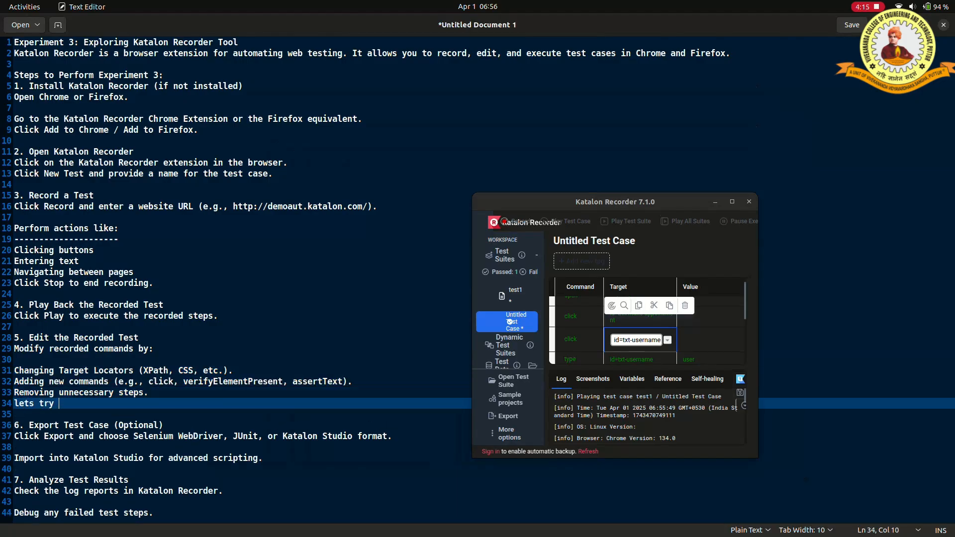
type("edi")
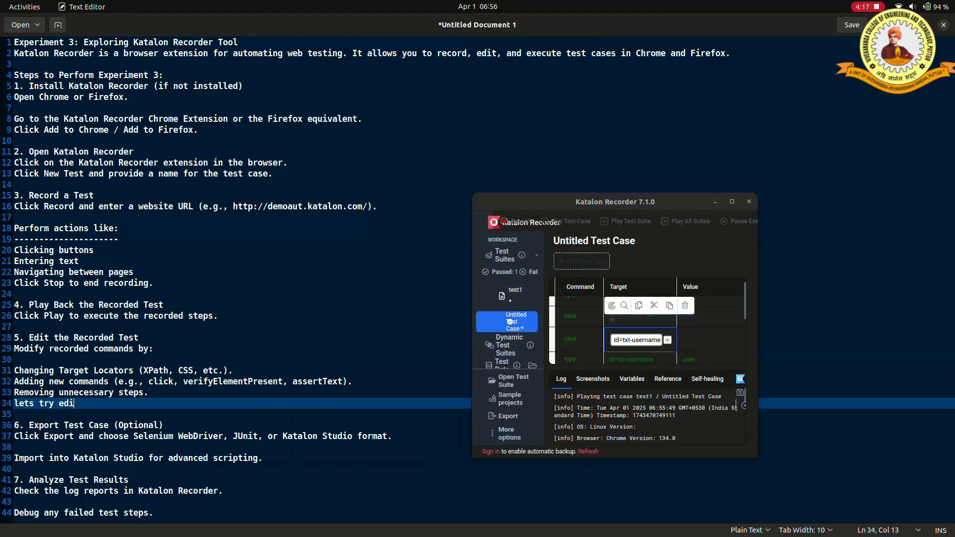
type("tting")
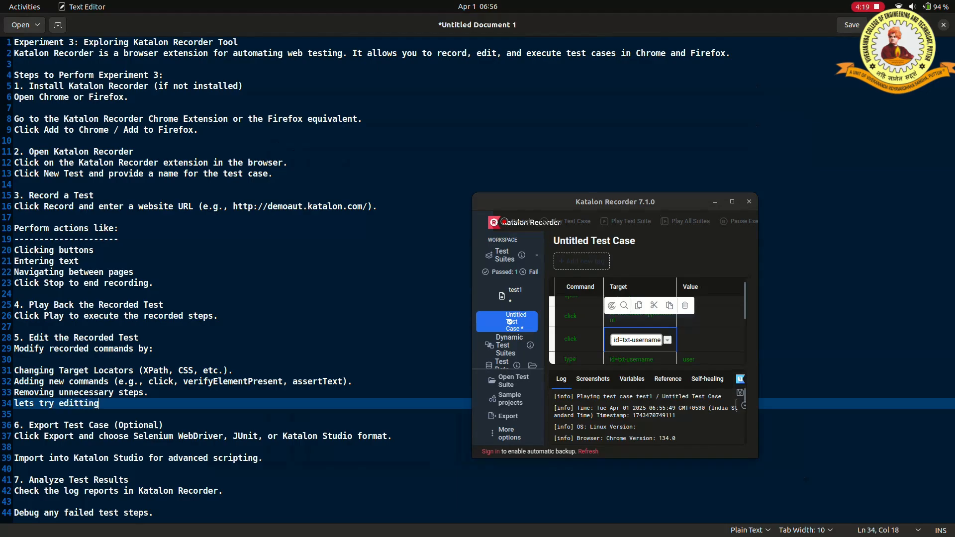
type("....!")
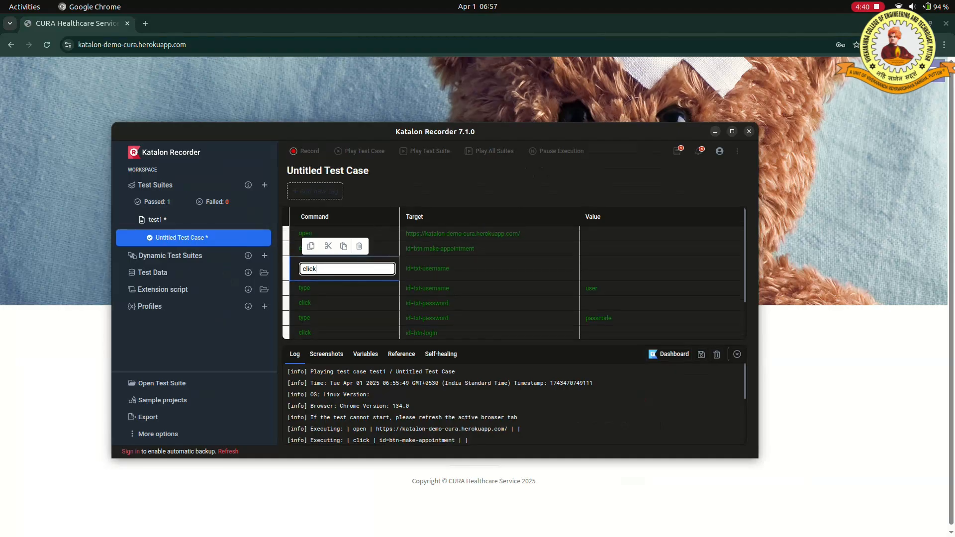
- Change the username and password steps' commands to setText from the autocomplete
type("c")
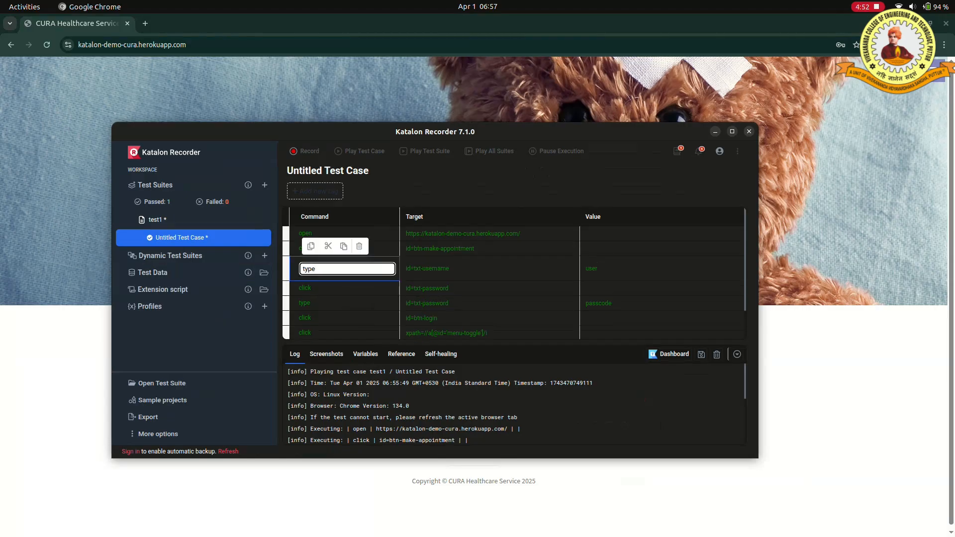
type("set")
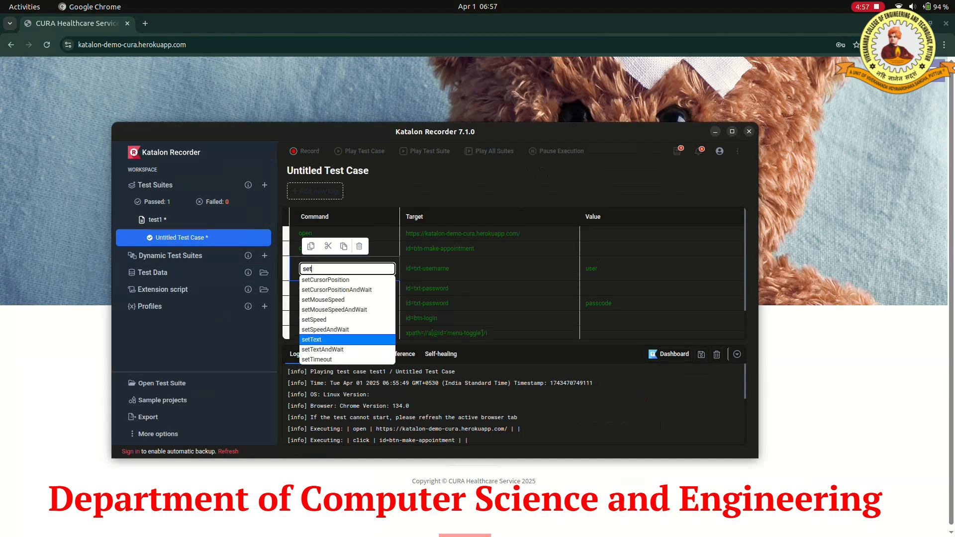
left_click(312, 339)
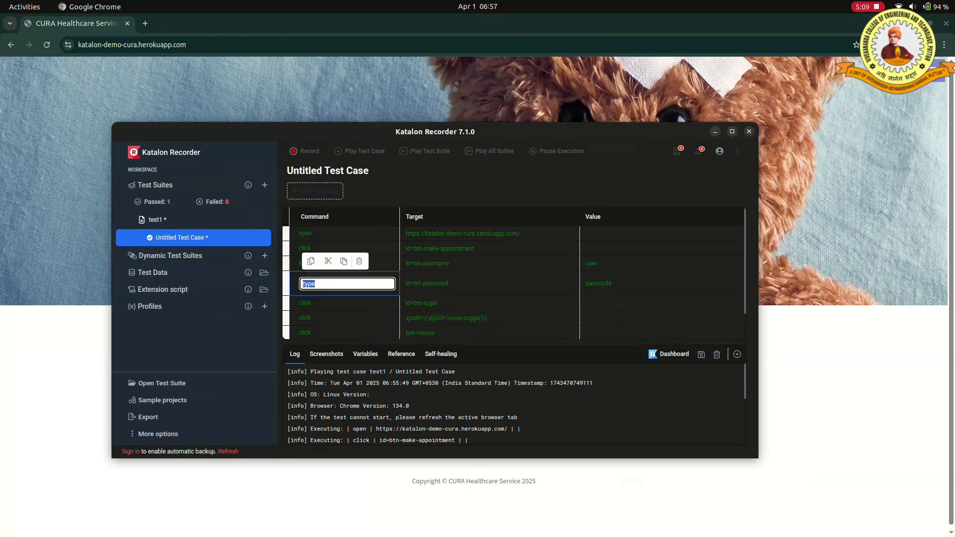
type("Set")
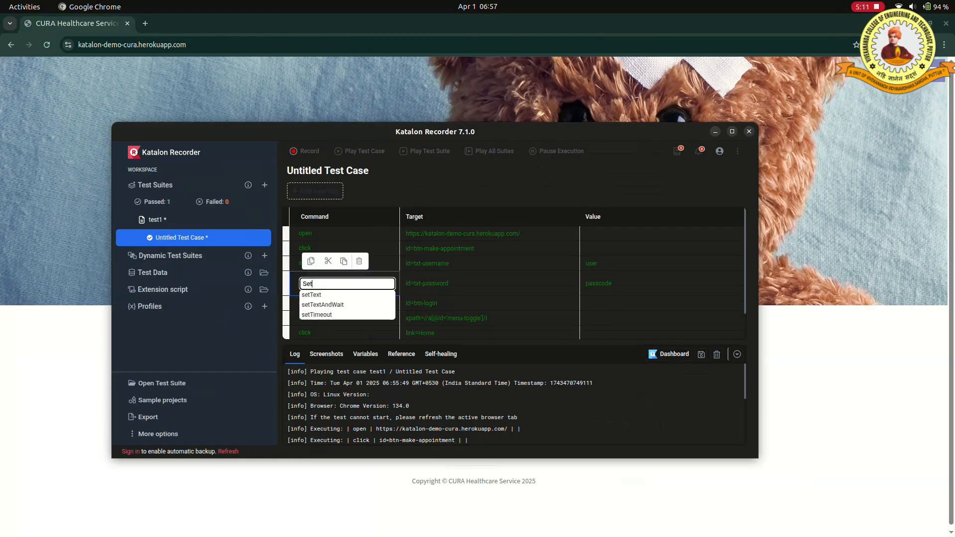
type("setTe")
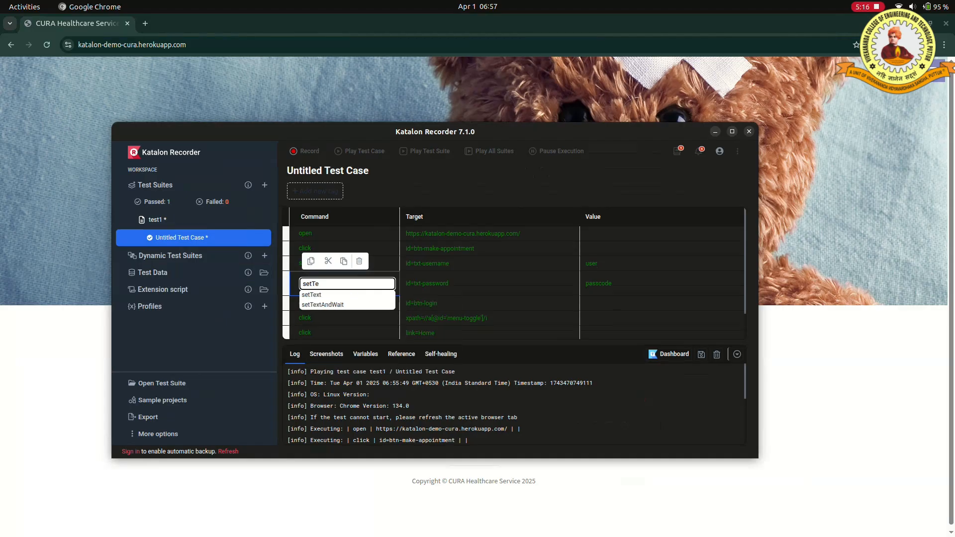
left_click(311, 295)
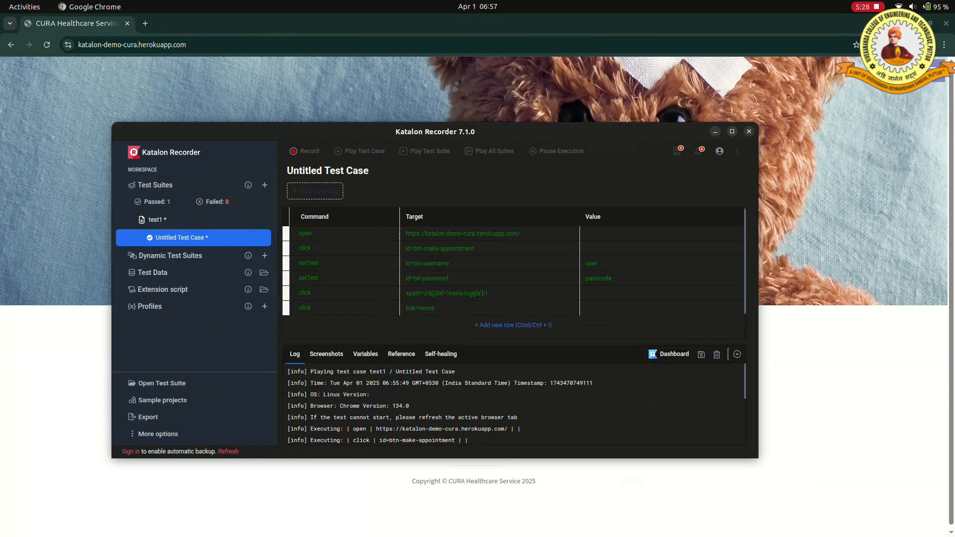
- Append a new 'click' command step targeting id=menu-toggle, found by inspecting the menu toggle
left_click(513, 325)
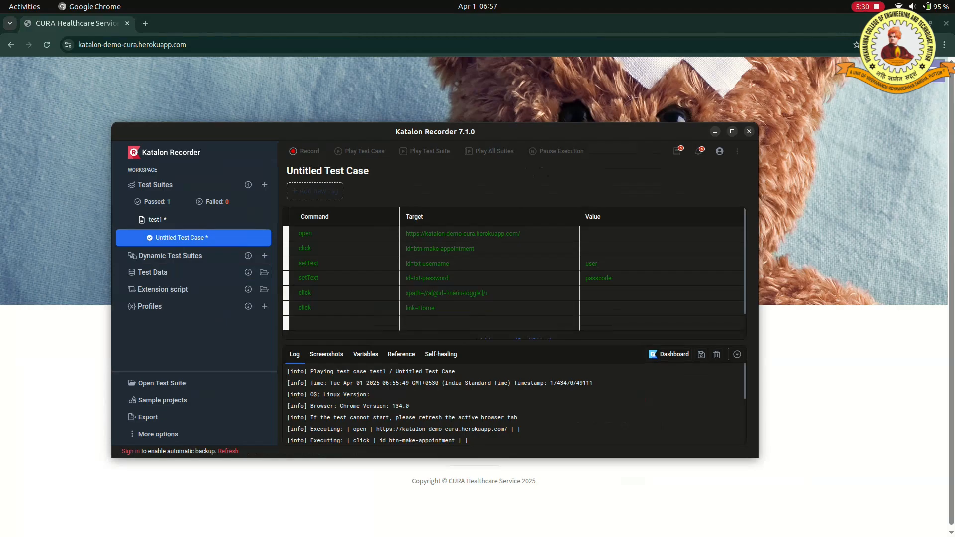
type("click")
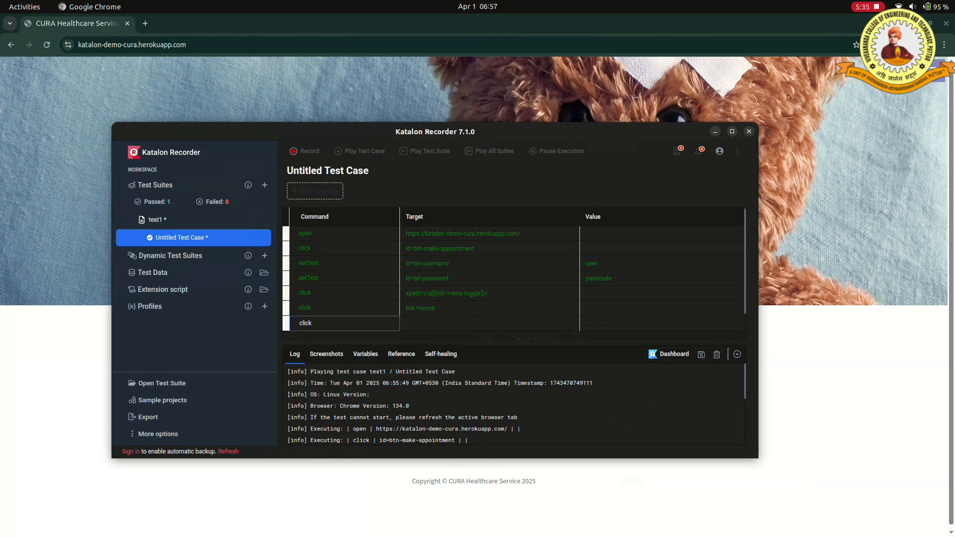
left_click(487, 327)
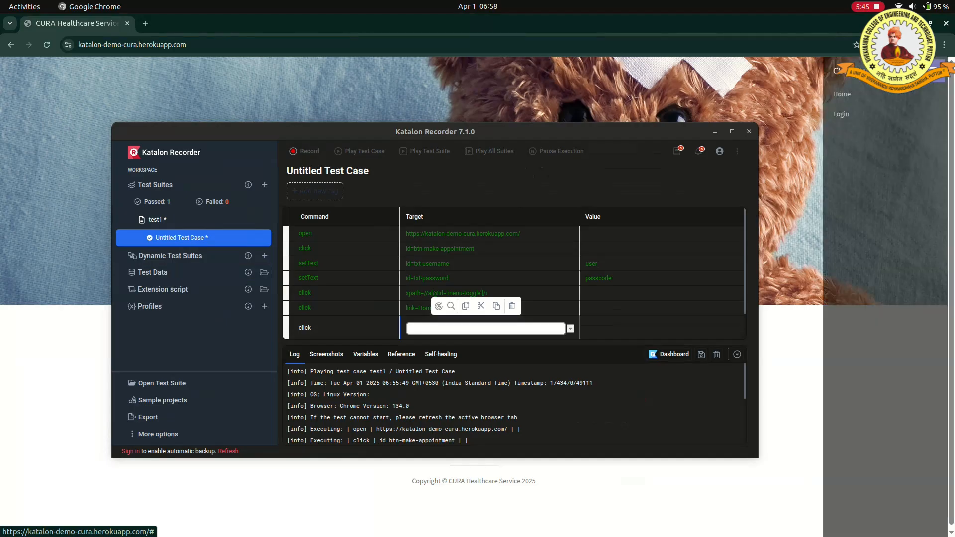
right_click(841, 94)
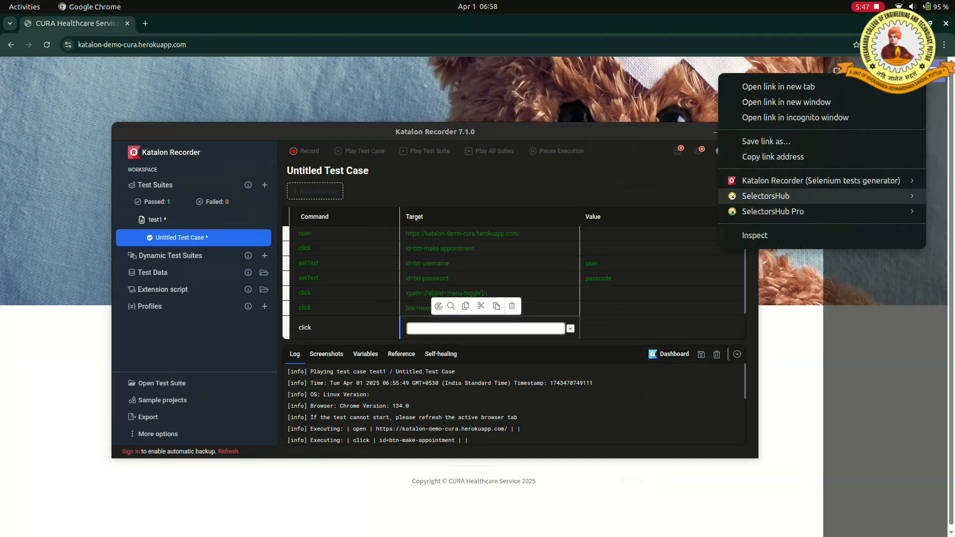
mouse_move(765, 196)
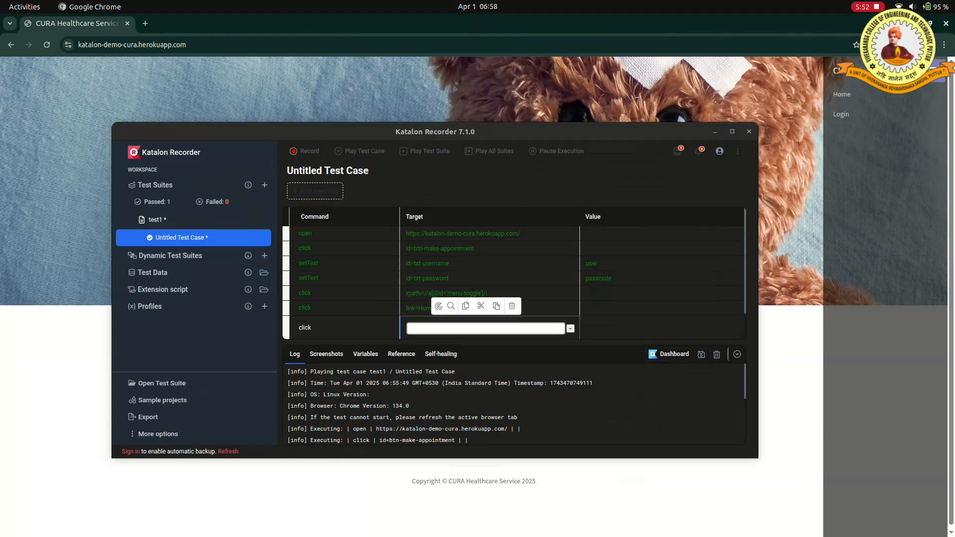
type("menu-toggle")
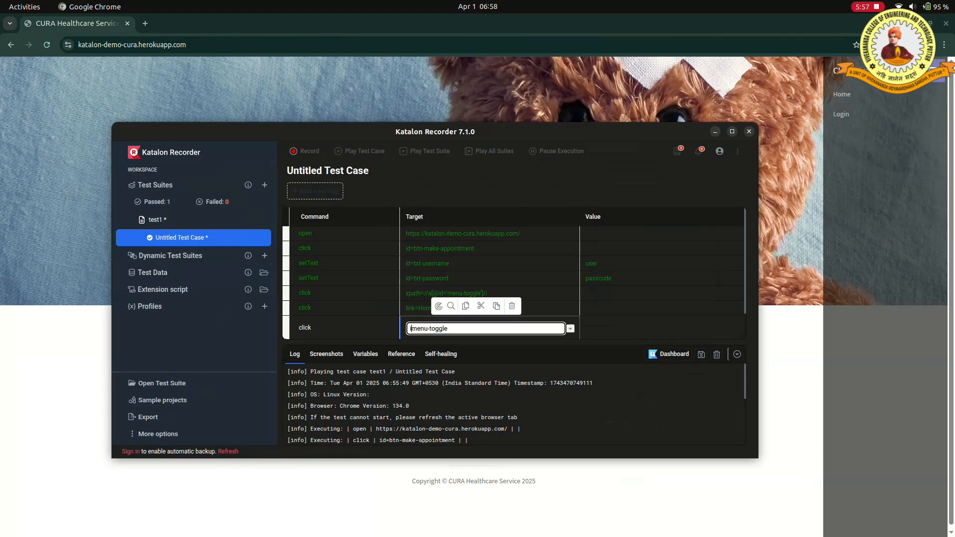
type("id=menu-toggle")
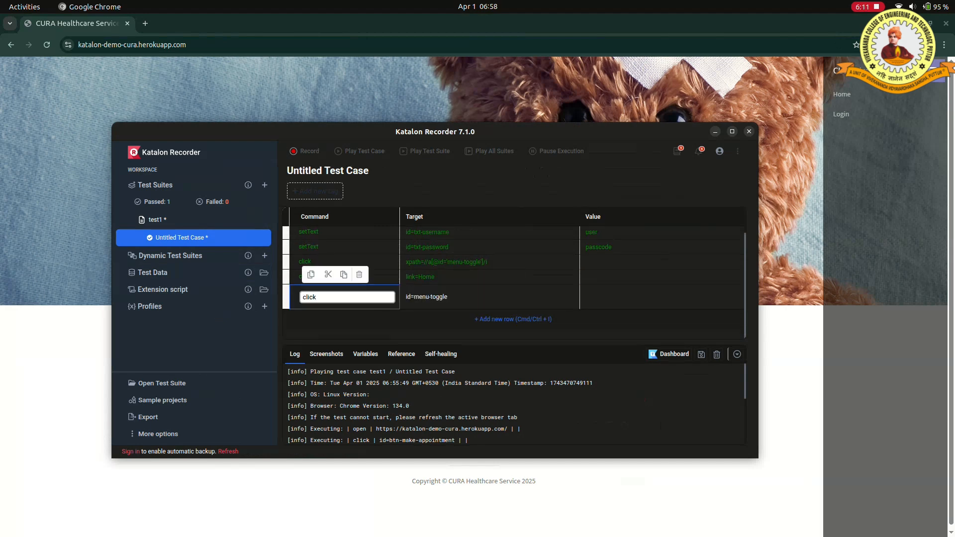
right_click(329, 320)
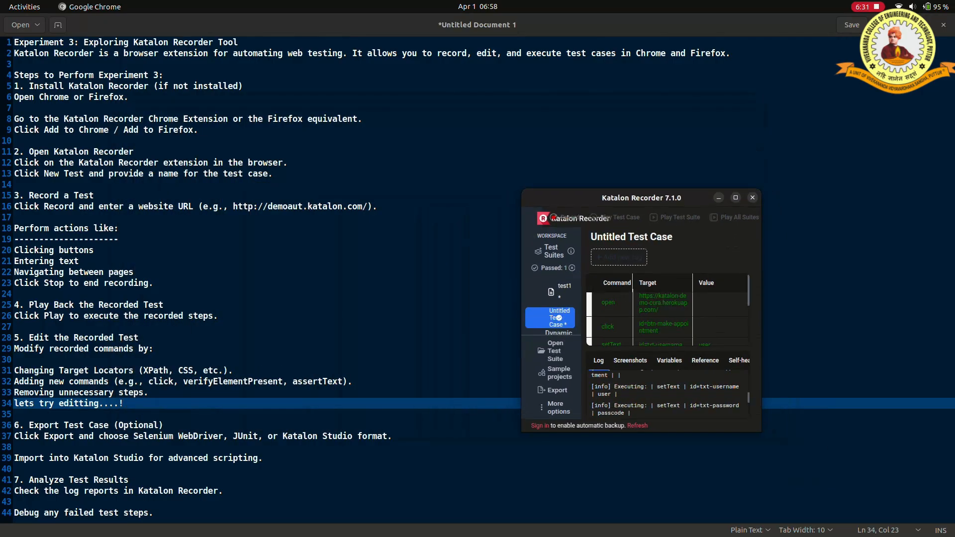
- Write the notes 'editing successful!!!' and 'Debug any failed test steps.' in Text Editor
type("editing successful!!!")
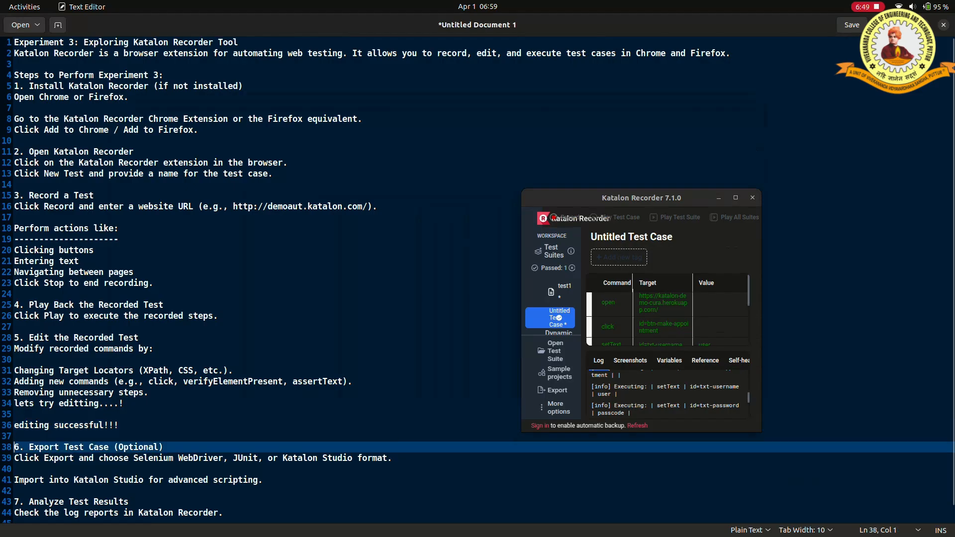
type("Debug any failed test steps.")
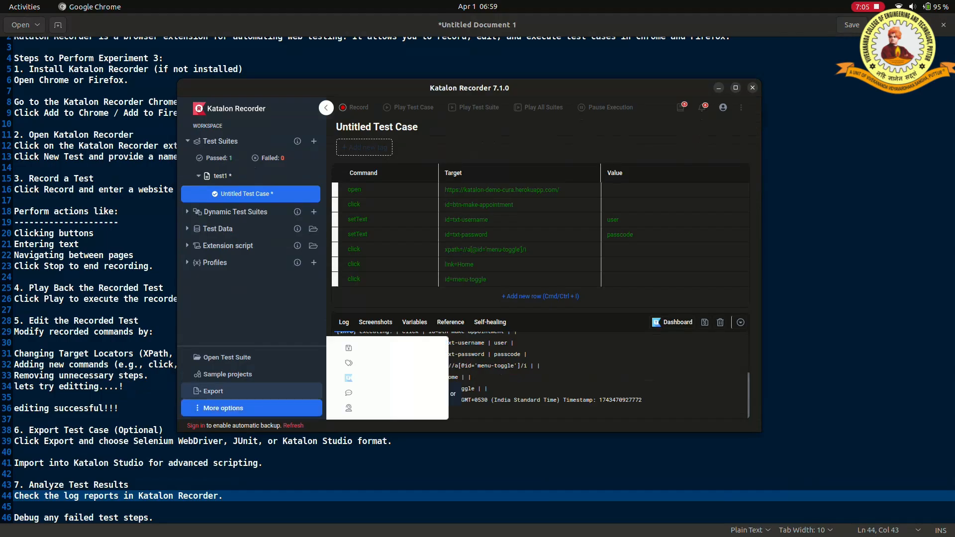
- Open the Export to Katalon Studio dialog previewing the test case's Groovy script
left_click(214, 390)
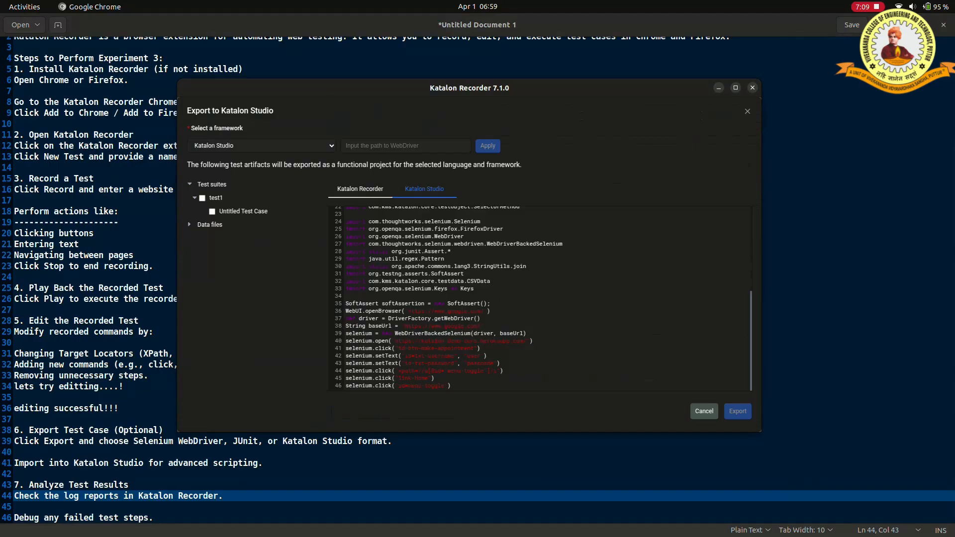